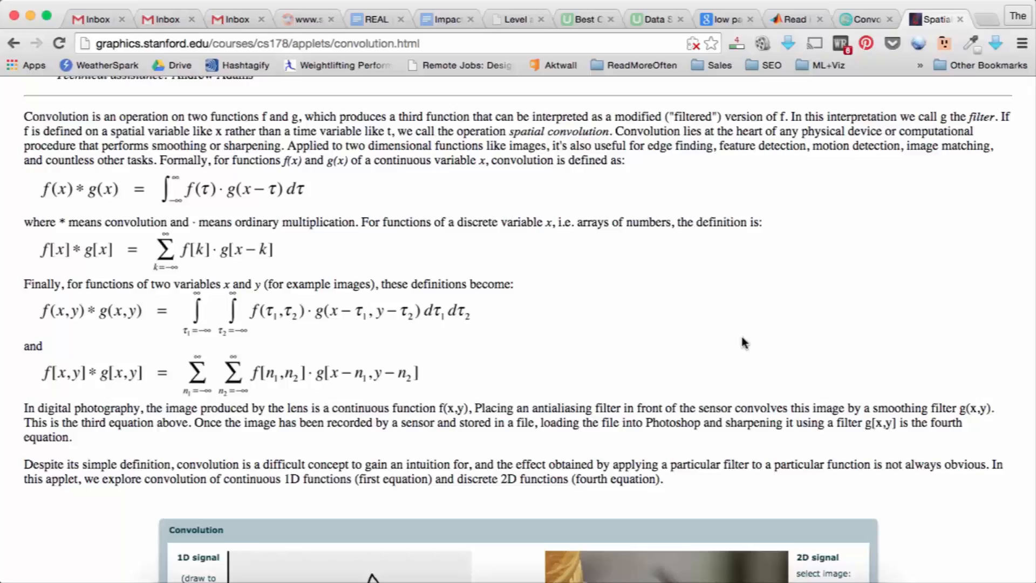
{"action": "mouse_move", "coordinate": [487, 188]}
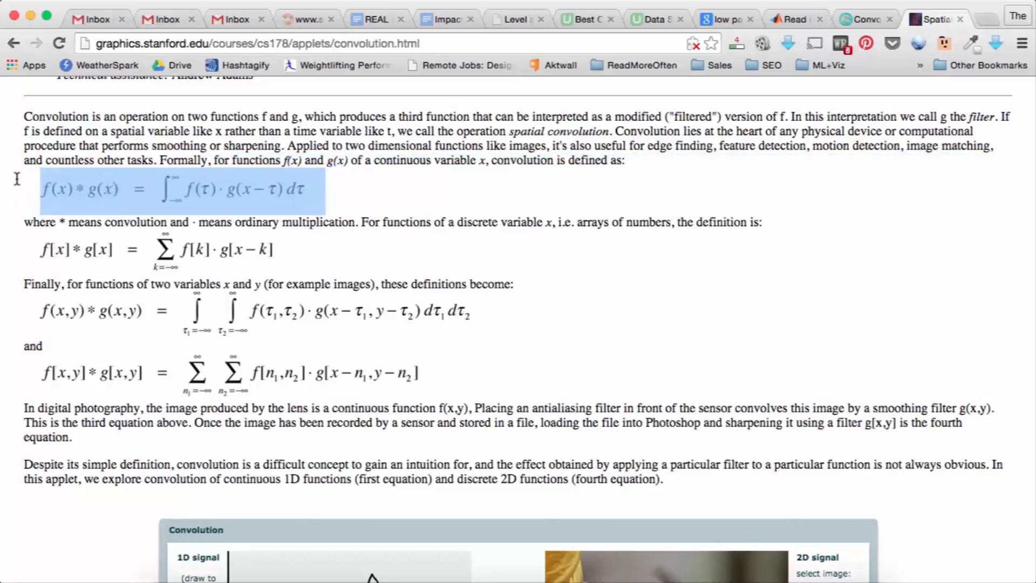
{"action": "mouse_move", "coordinate": [465, 215]}
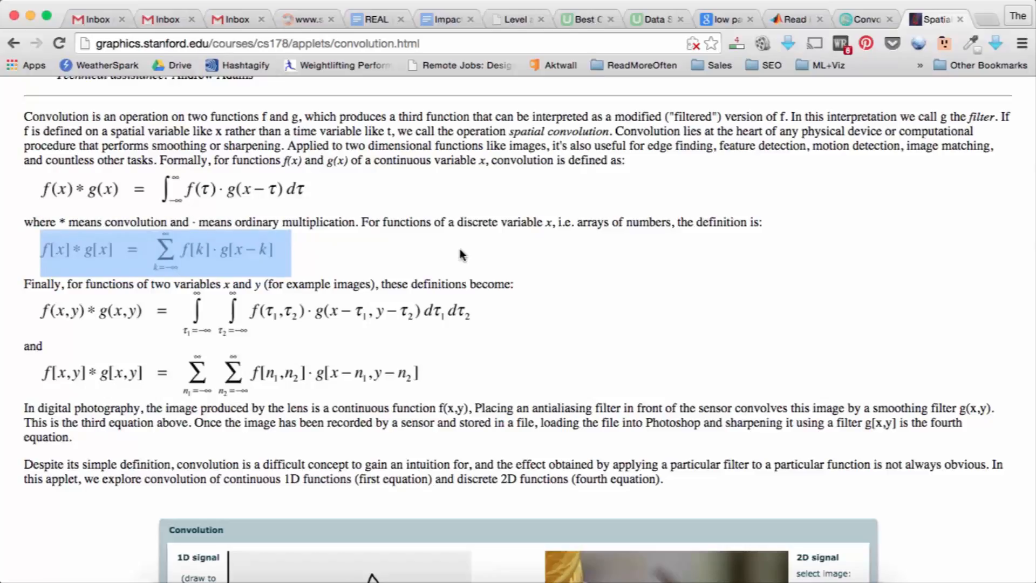
{"action": "mouse_move", "coordinate": [520, 325]}
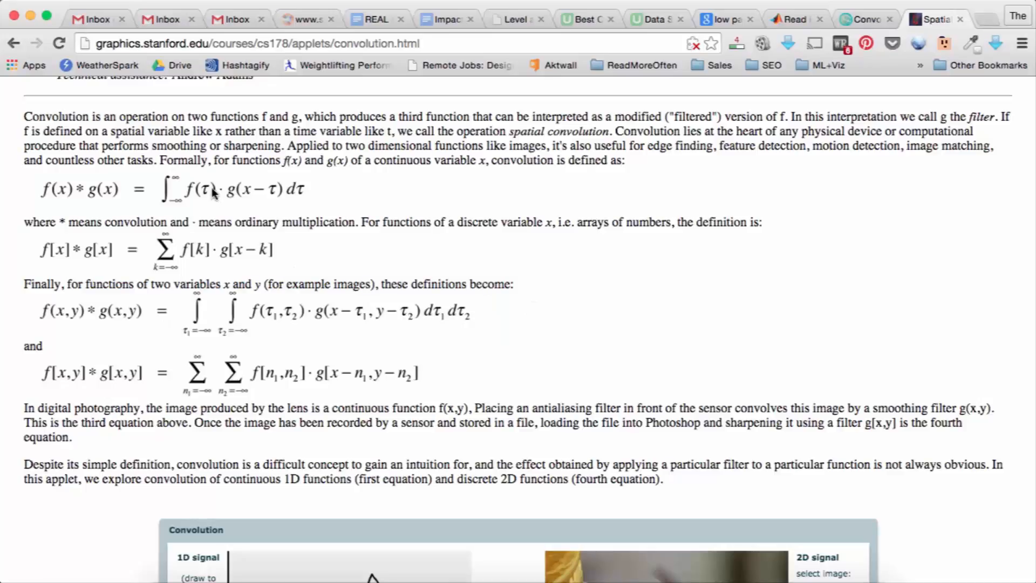
{"action": "mouse_move", "coordinate": [458, 310]}
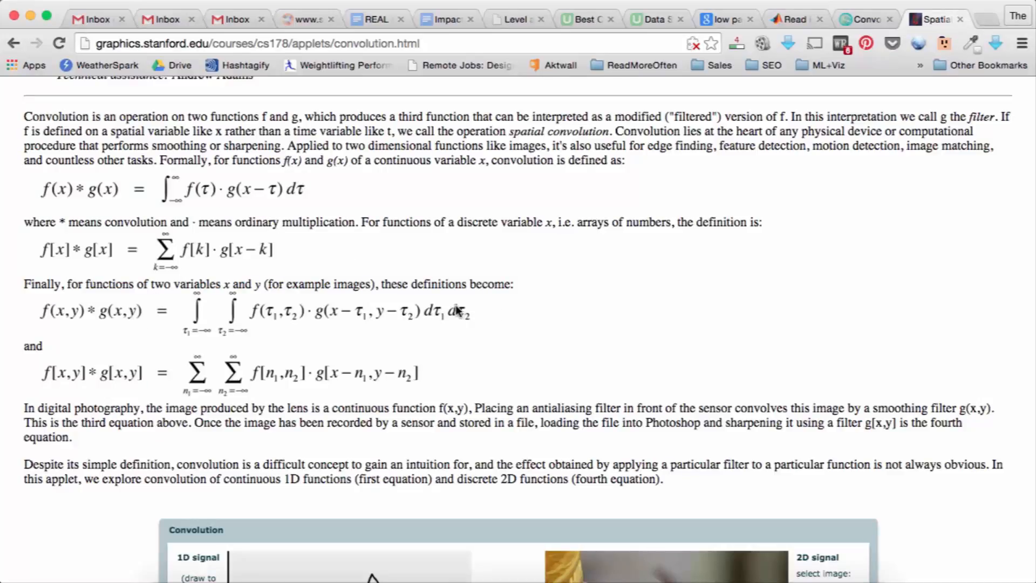
{"action": "mouse_move", "coordinate": [417, 311]}
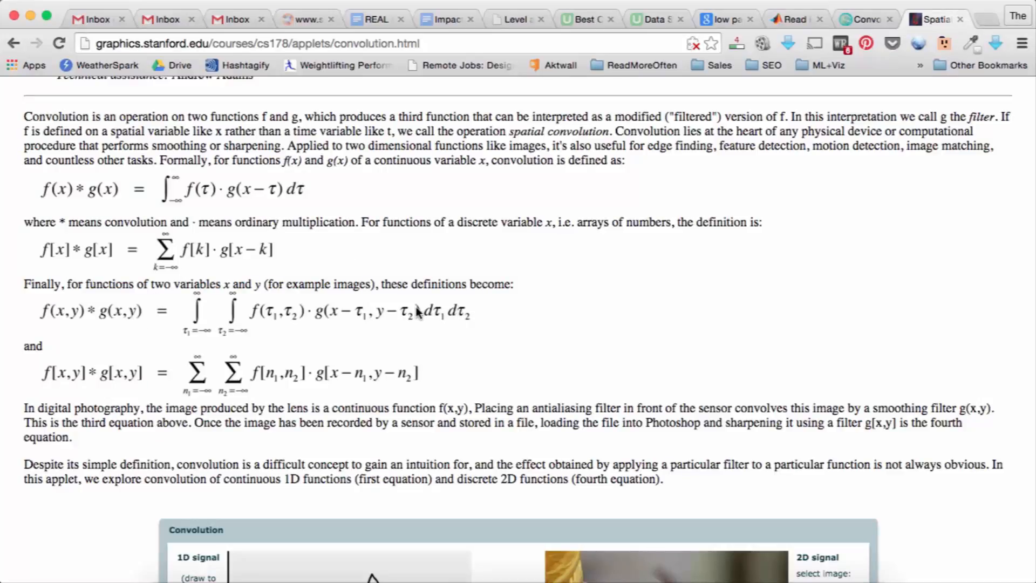
{"action": "mouse_move", "coordinate": [354, 372]}
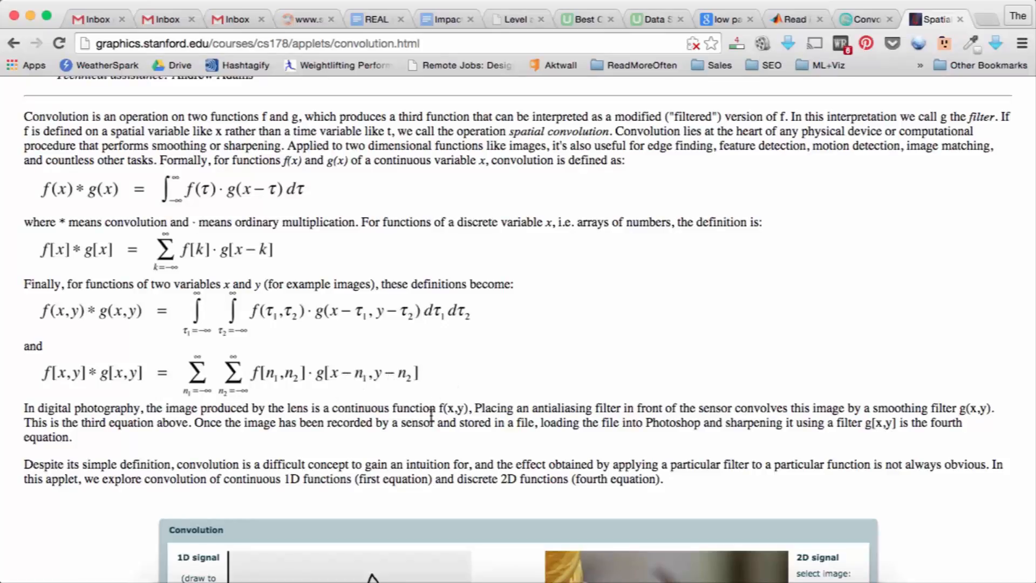
{"action": "mouse_move", "coordinate": [410, 459]}
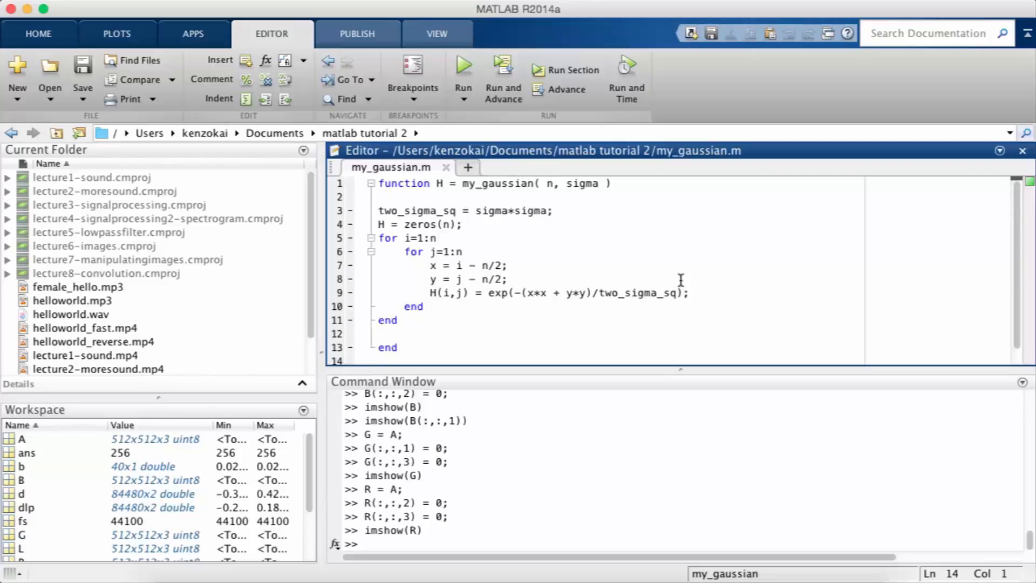
Step: Highlight usages of n and two_sigma_sq, then change line 3 to two_sigma_sq = 2*sigma*sigma
{"action": "left_click", "coordinate": [378, 360]}
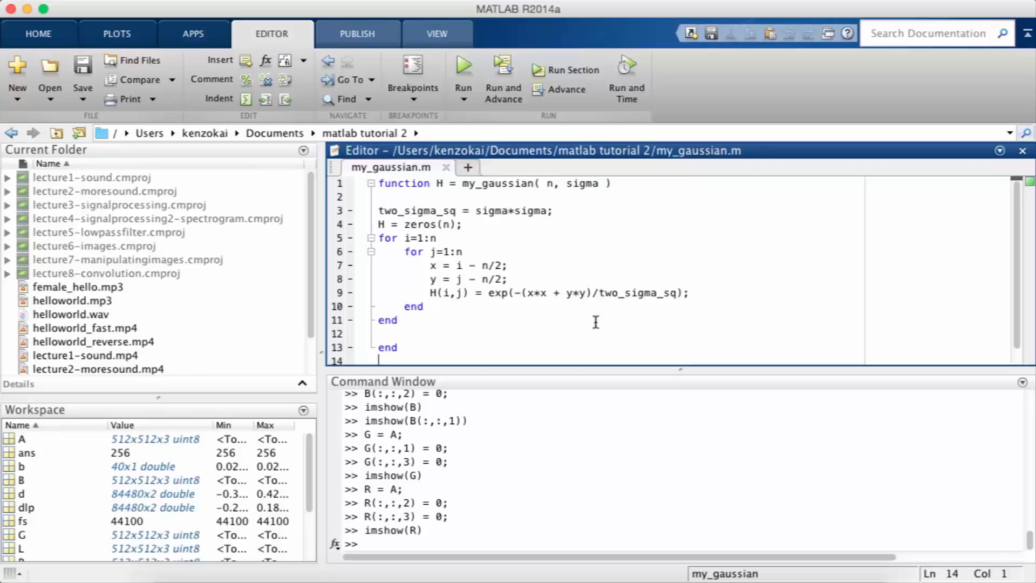
{"action": "mouse_move", "coordinate": [492, 313]}
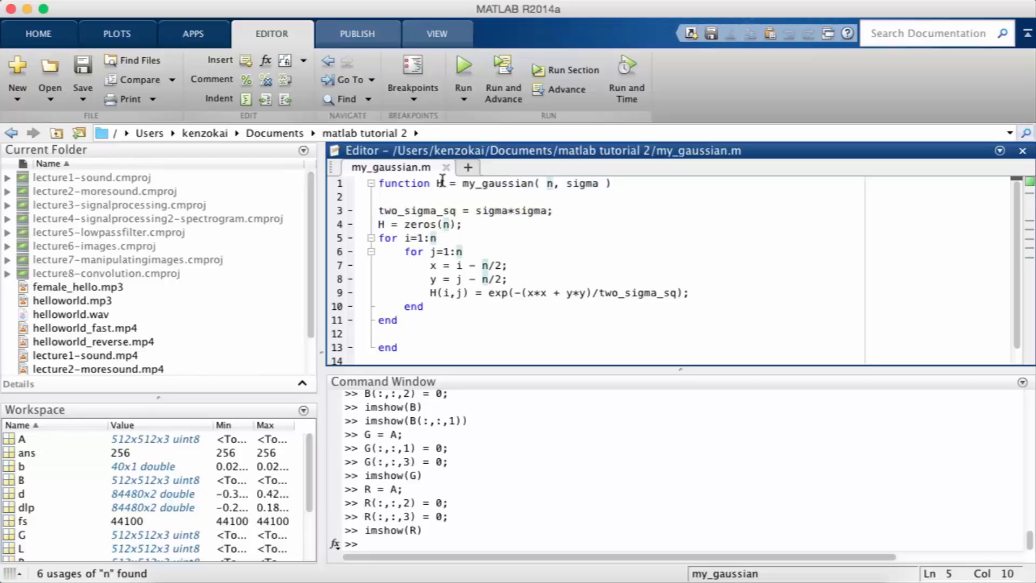
{"action": "double_click", "coordinate": [417, 211]}
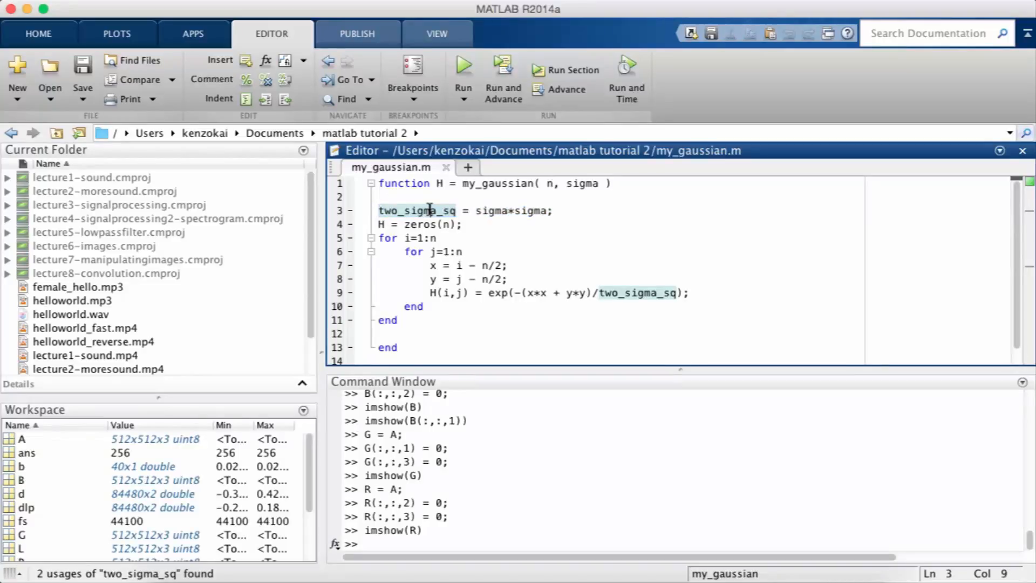
{"action": "double_click", "coordinate": [416, 211]}
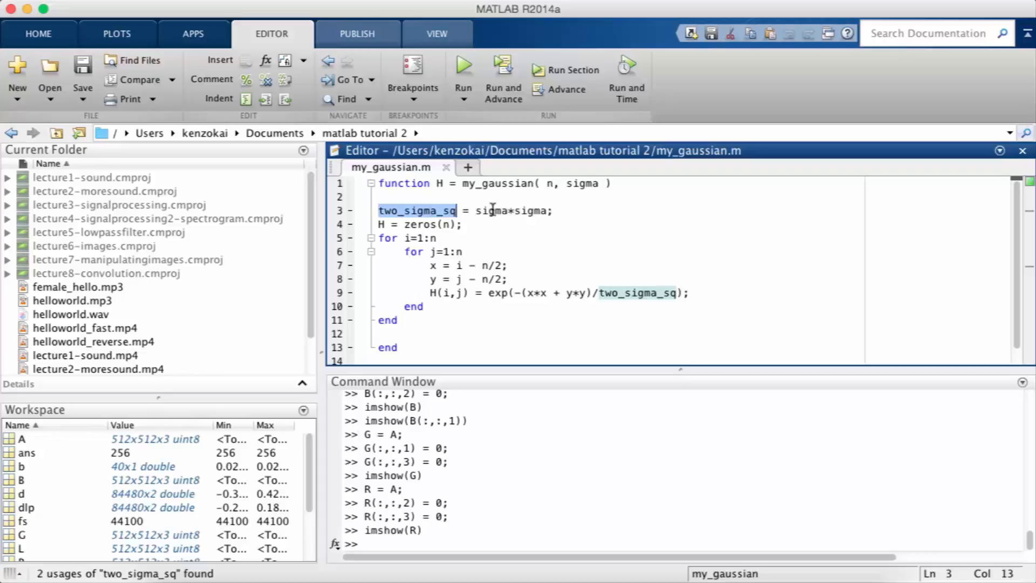
{"action": "type", "text": "2*"}
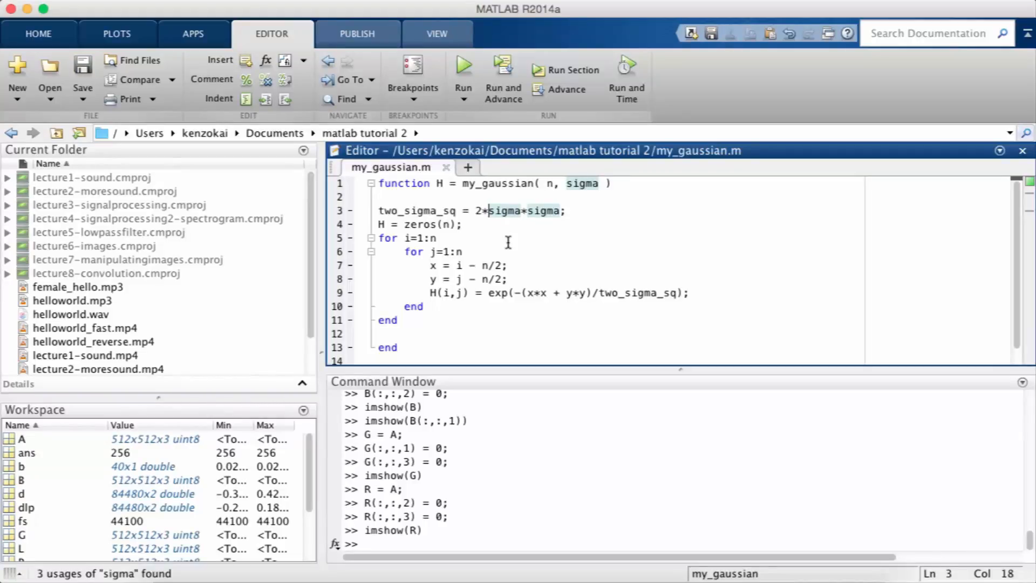
{"action": "mouse_move", "coordinate": [452, 224]}
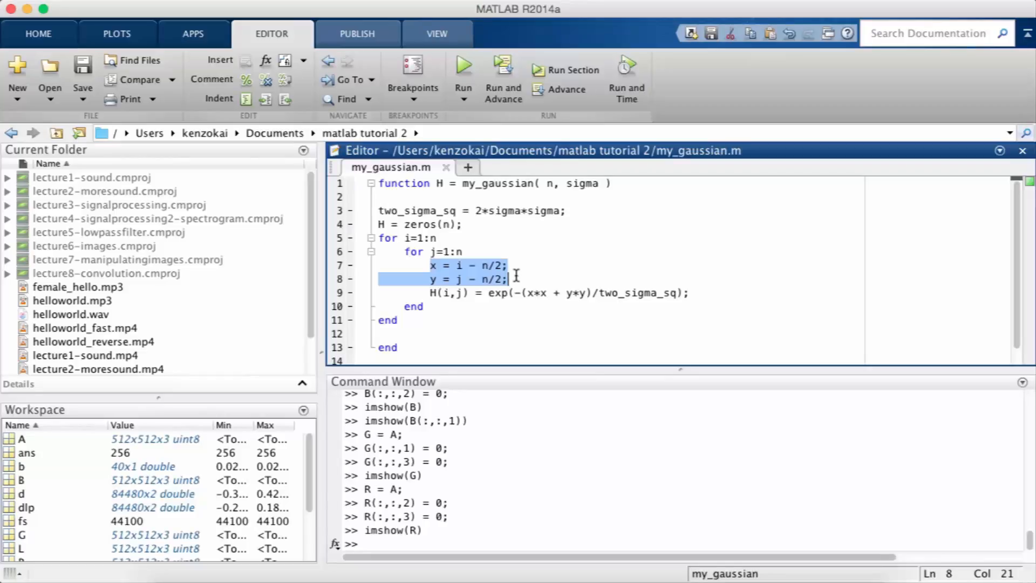
{"action": "mouse_move", "coordinate": [524, 293]}
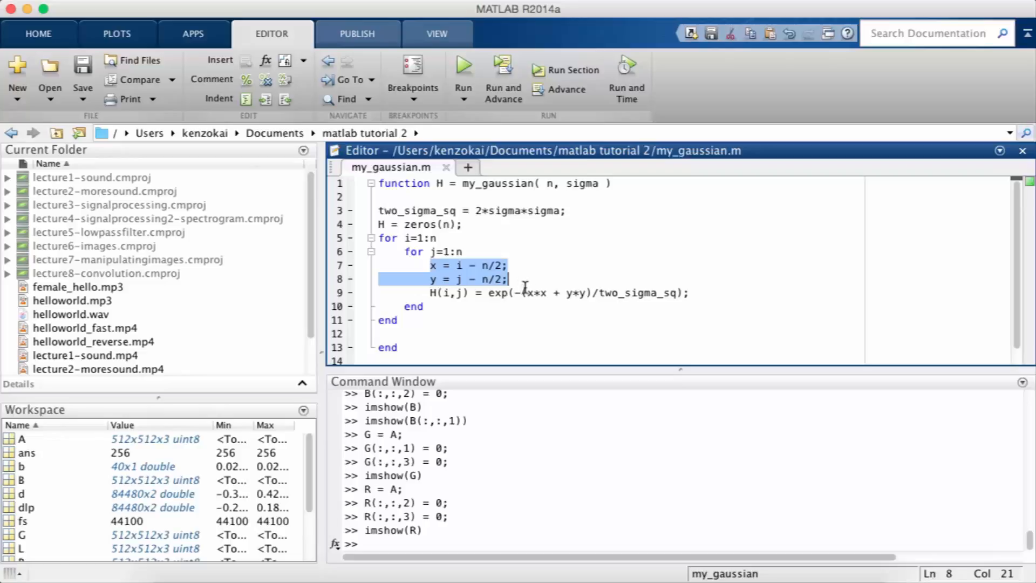
{"action": "mouse_move", "coordinate": [529, 299]}
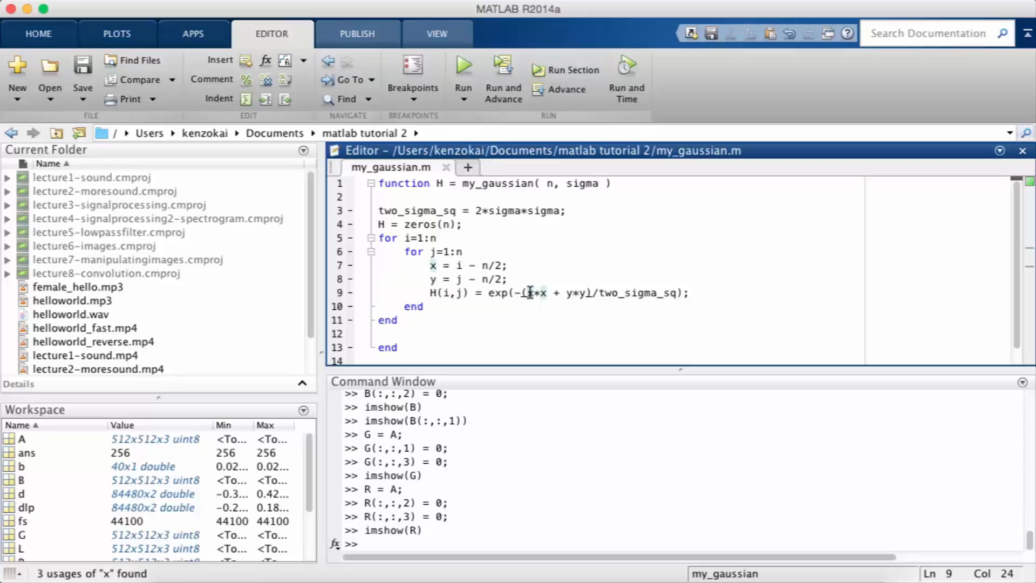
{"action": "left_click_drag", "start_coordinate": [529, 292], "coordinate": [592, 293]}
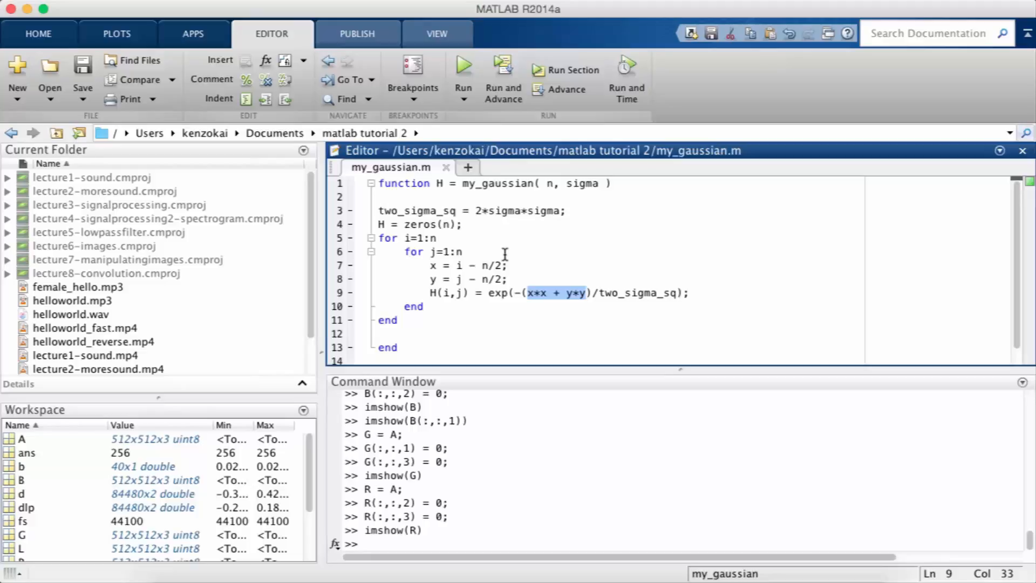
{"action": "mouse_move", "coordinate": [453, 262]}
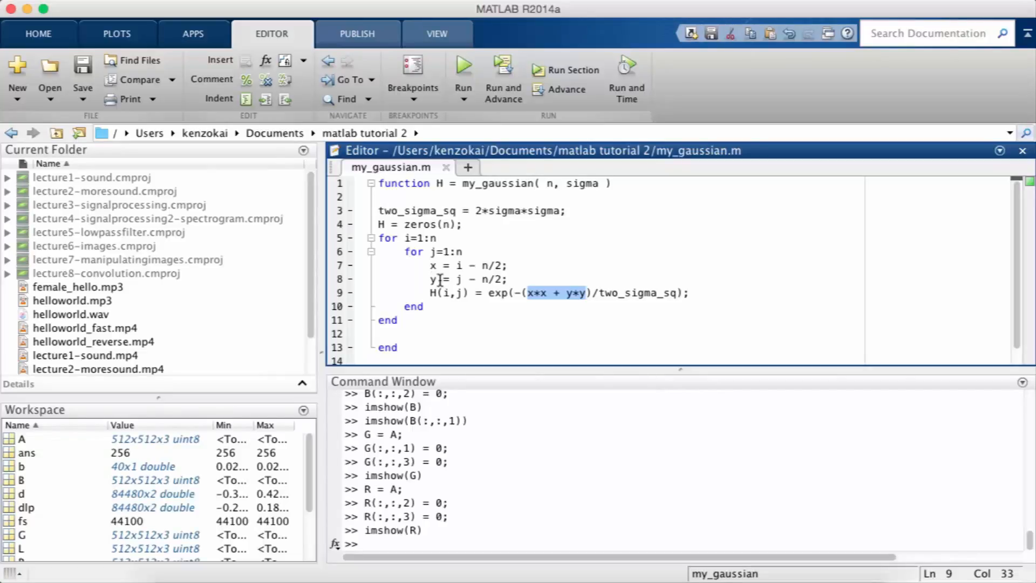
{"action": "mouse_move", "coordinate": [536, 295]}
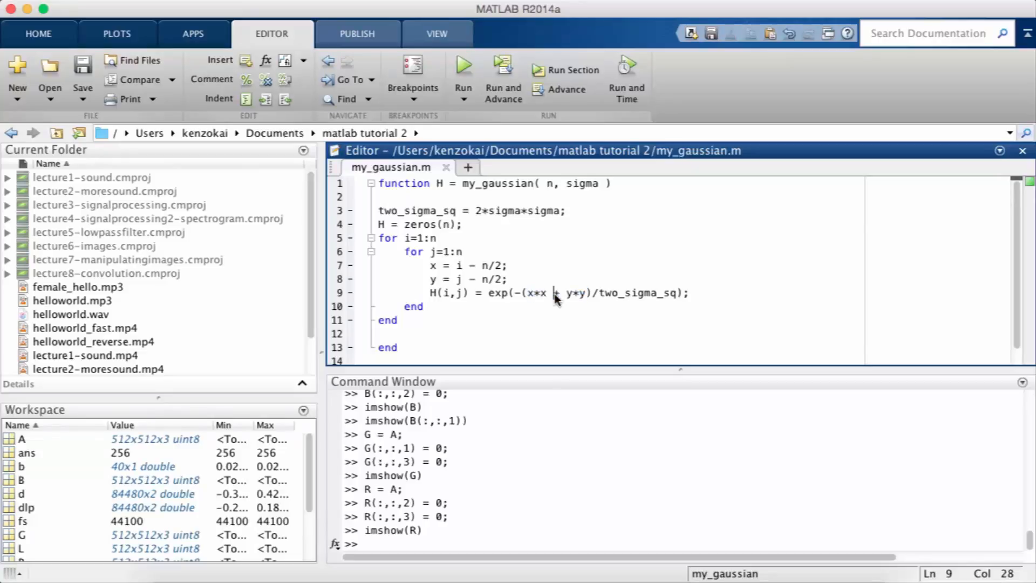
{"action": "left_click_drag", "start_coordinate": [531, 293], "coordinate": [587, 292]}
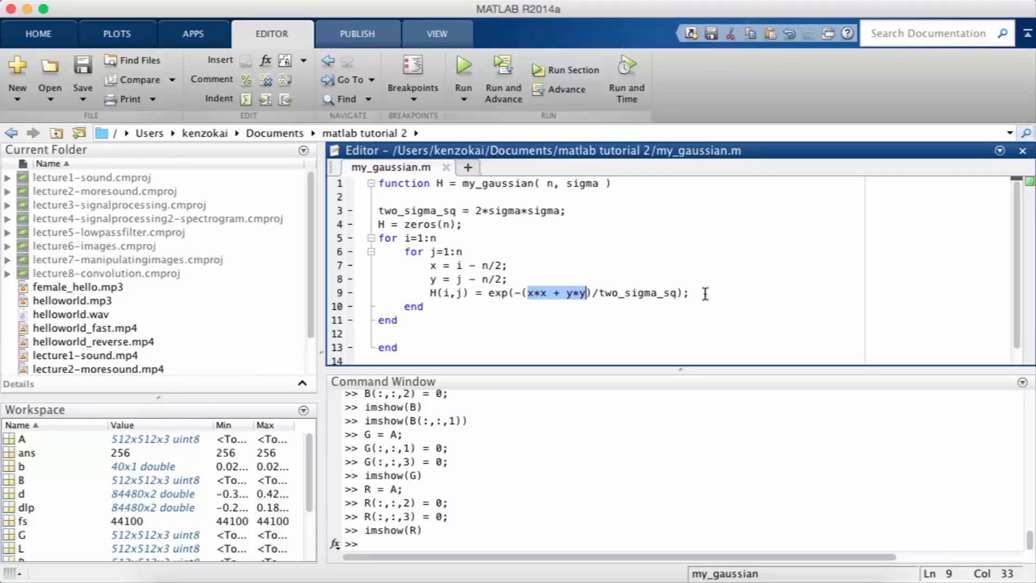
{"action": "mouse_move", "coordinate": [618, 403]}
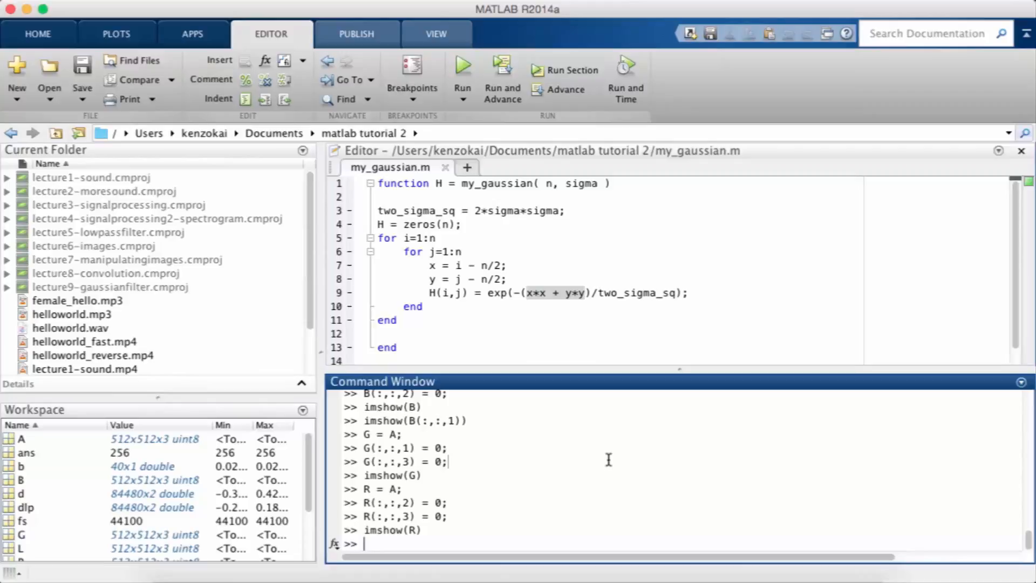
Step: Run H = my_gaussian(100,10); then imshow(H) to display the 100x100 sigma-10 Gaussian
{"action": "type", "text": "H = my_ga"}
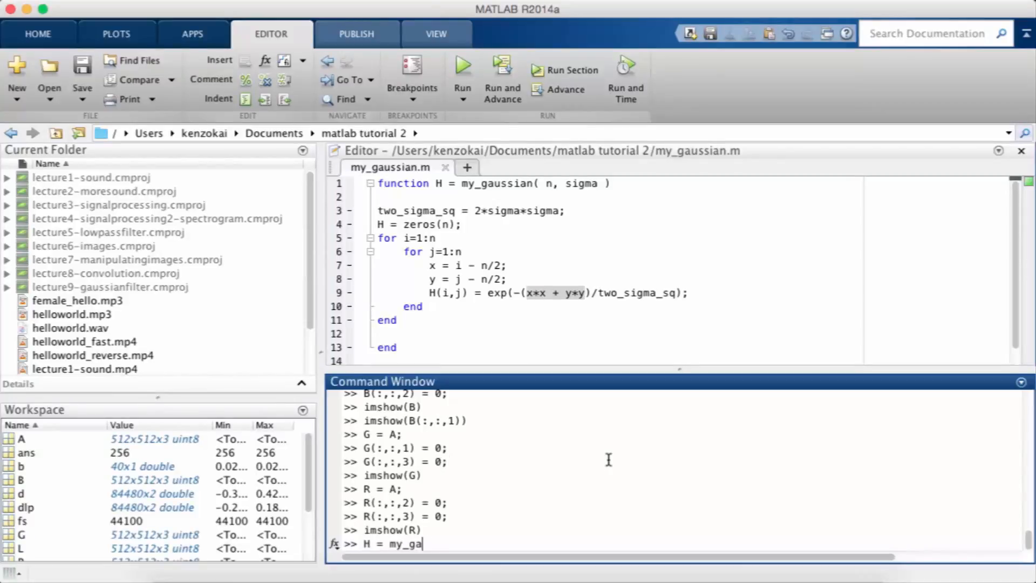
{"action": "type", "text": "ussian("}
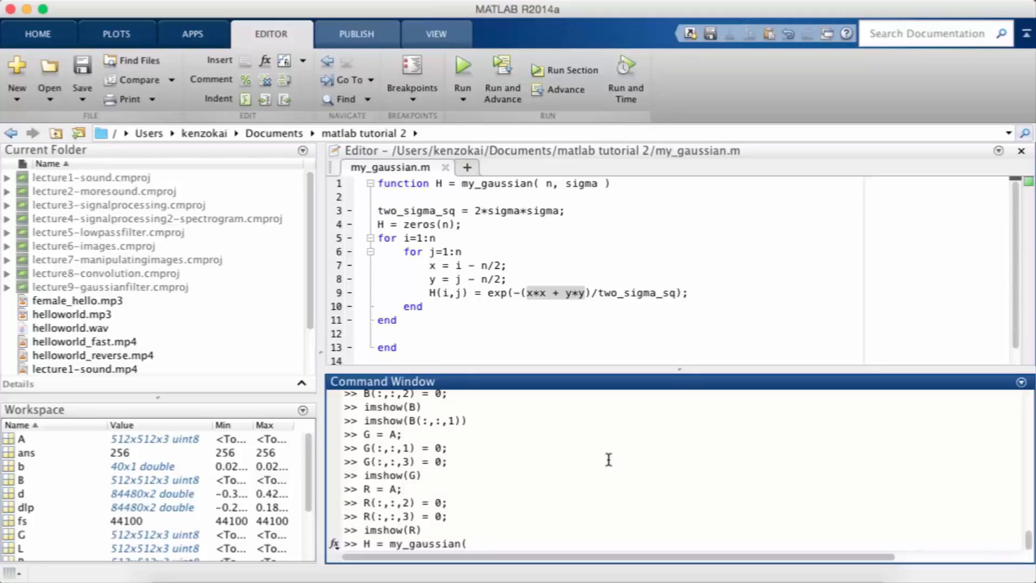
{"action": "type", "text": "100,10);"}
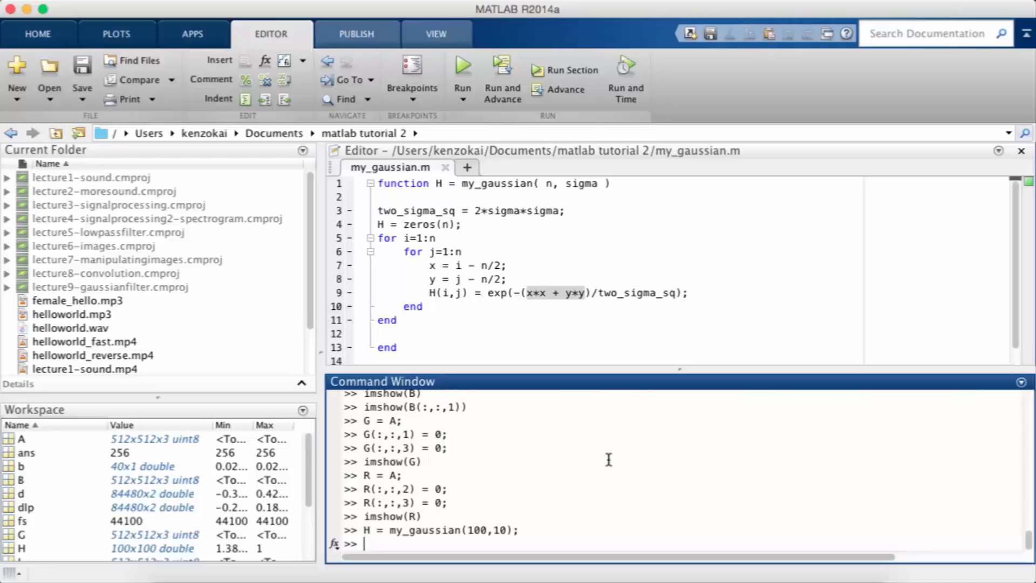
{"action": "type", "text": "imshow(H)"}
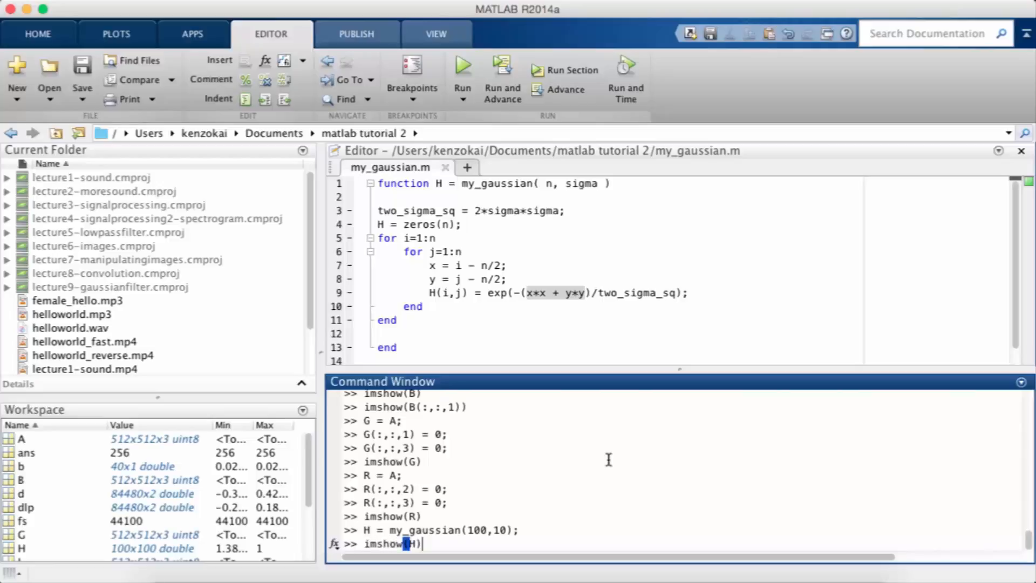
{"action": "key", "text": "enter"}
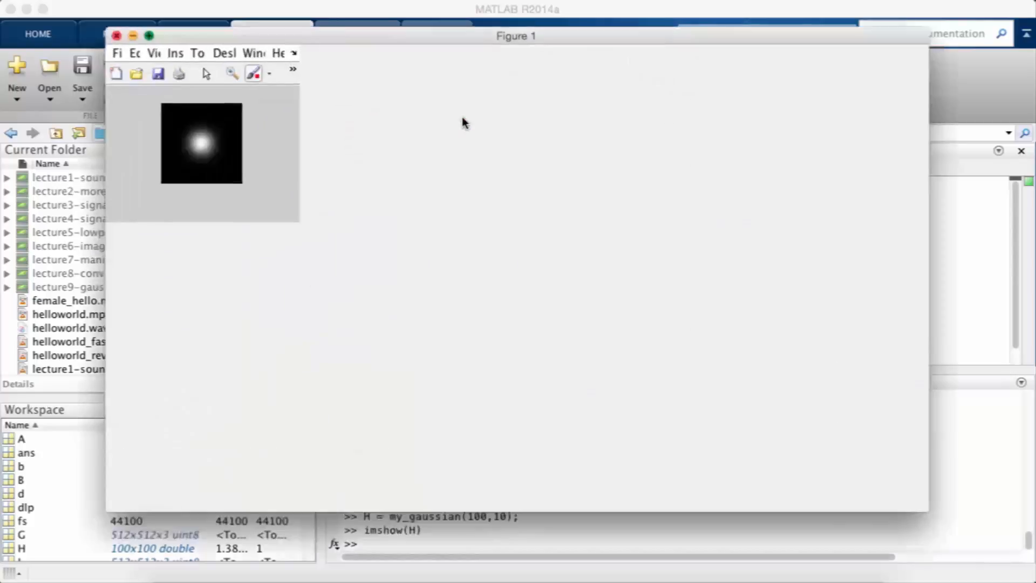
Step: Maximize Figure 1 so the white Gaussian blob on black fills the window
{"action": "left_click", "coordinate": [148, 36]}
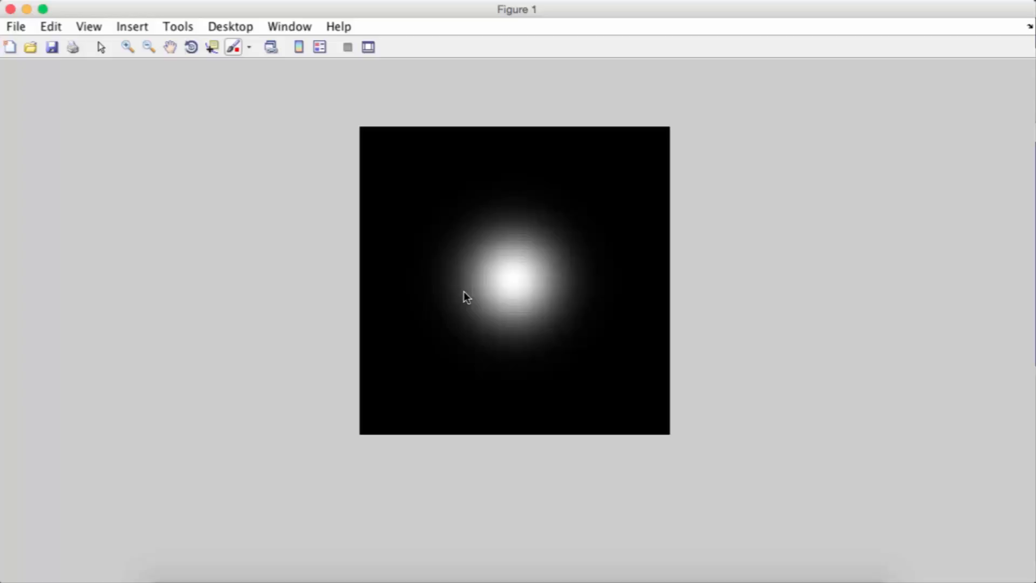
{"action": "mouse_move", "coordinate": [403, 240]}
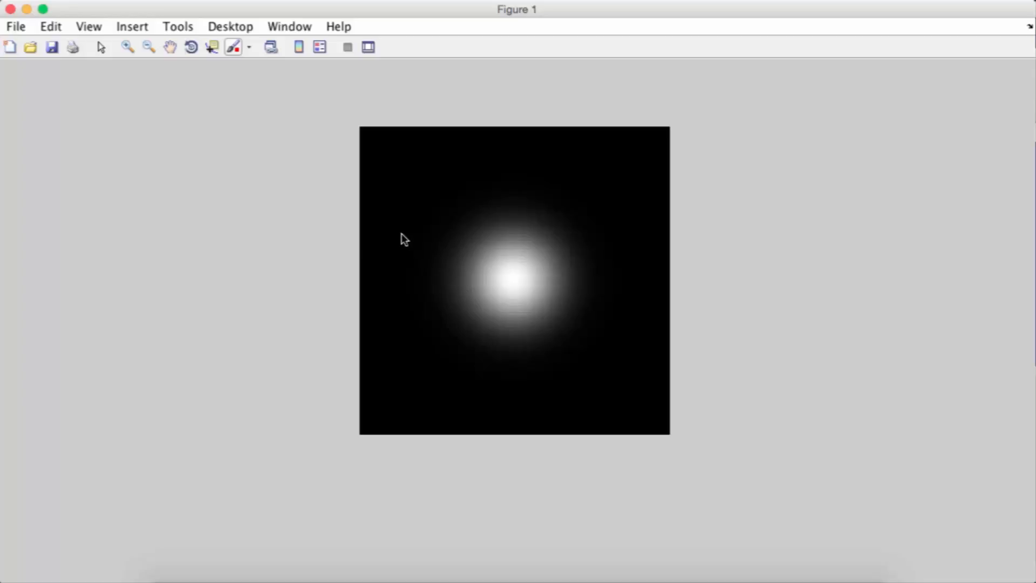
{"action": "mouse_move", "coordinate": [101, 84]}
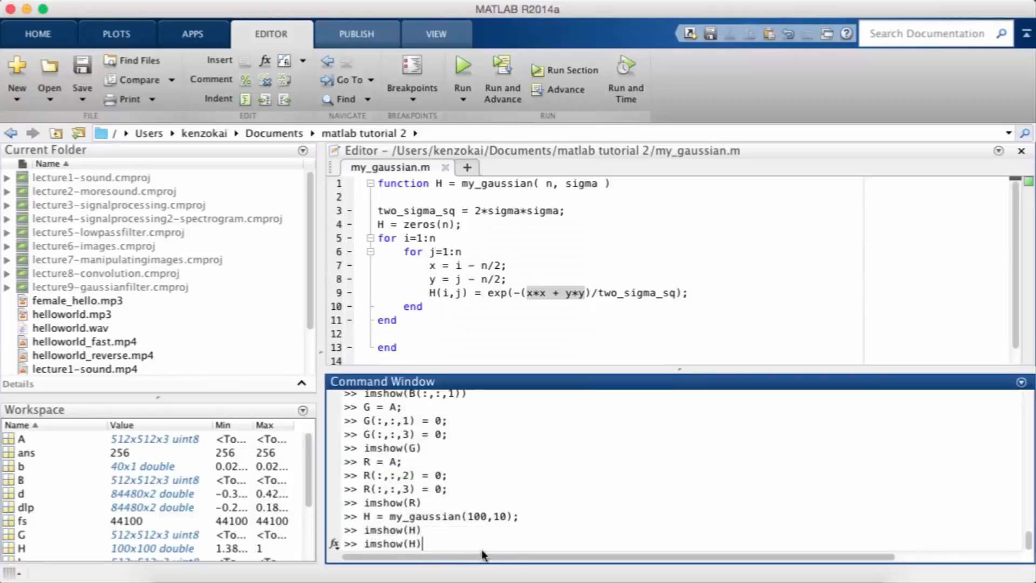
Step: Recall H = my_gaussian(100,10); and delete the sigma value 10 for re-entry
{"action": "type", "text": "H = my_gaussian(100,10);"}
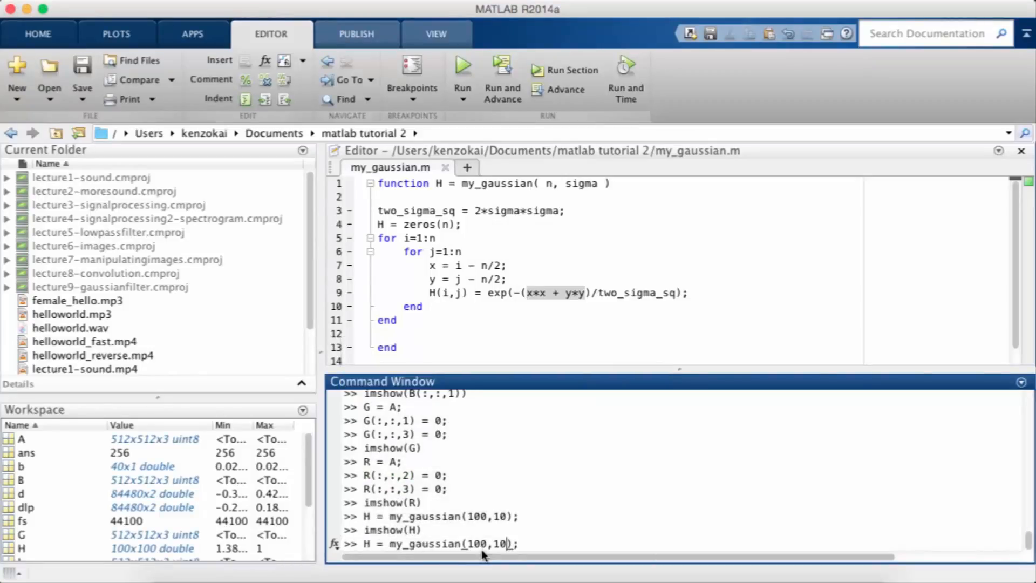
{"action": "key", "text": "Backspace"}
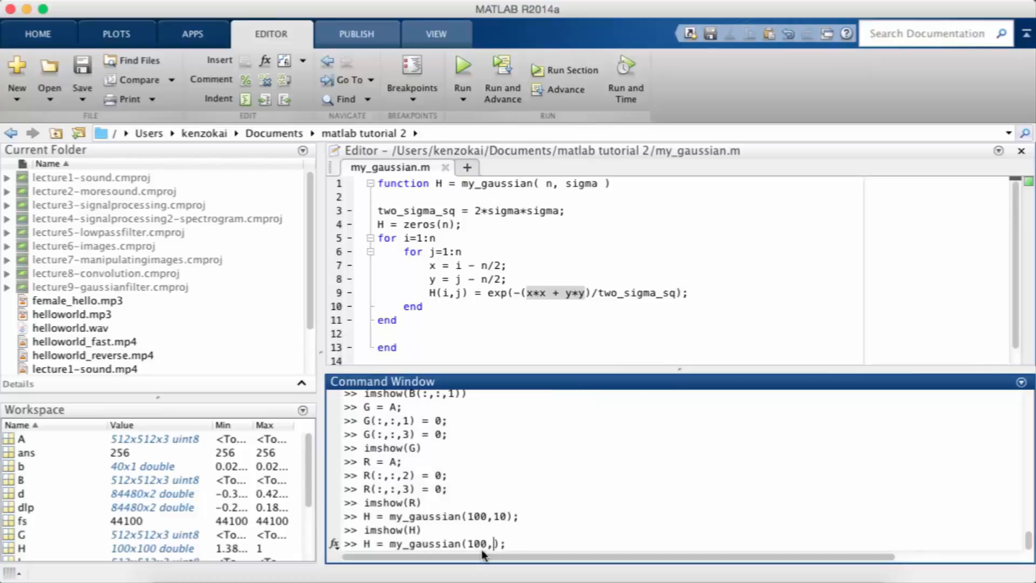